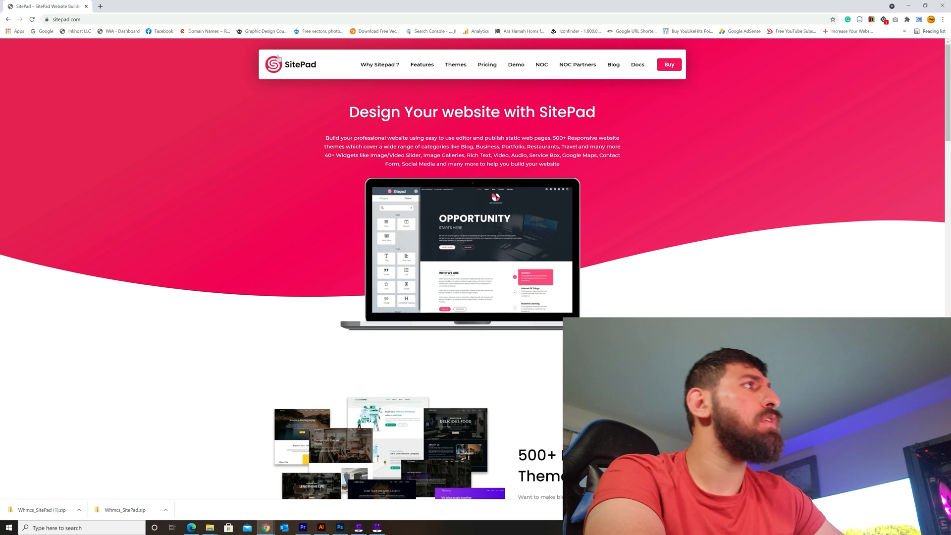
{"action": "mouse_move", "coordinate": [637, 65]}
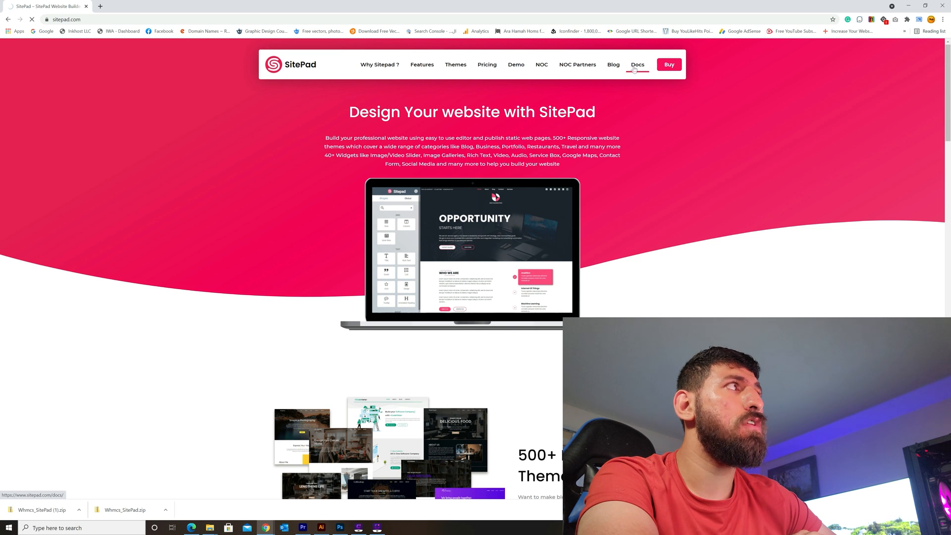
Go to the SitePad Docs and choose the WHMCS SitePad Hook guide under Developers
{"action": "left_click", "coordinate": [637, 64]}
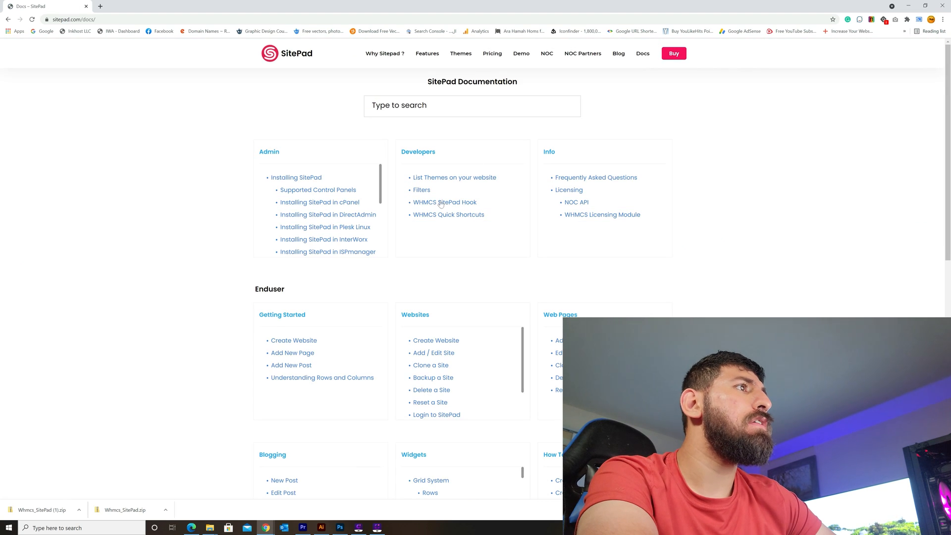
{"action": "mouse_move", "coordinate": [444, 202]}
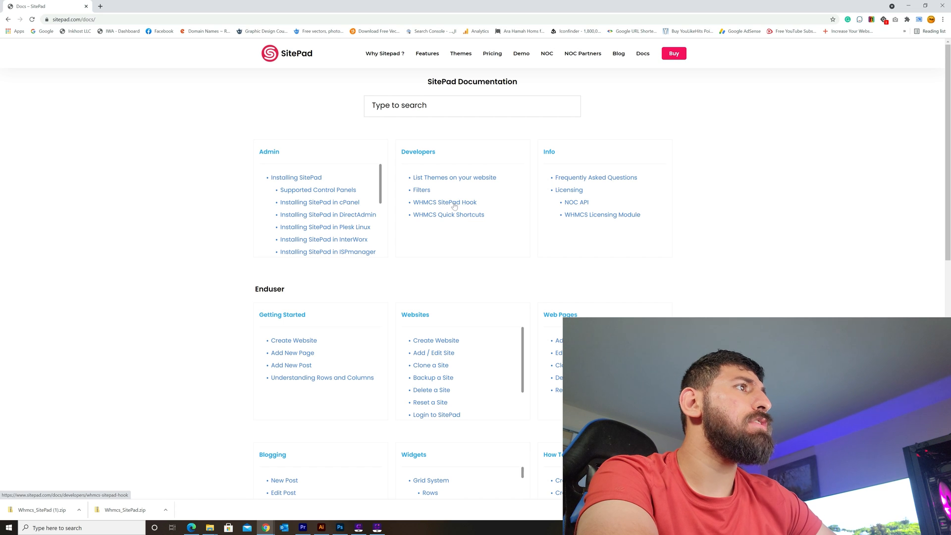
{"action": "left_click", "coordinate": [445, 203]}
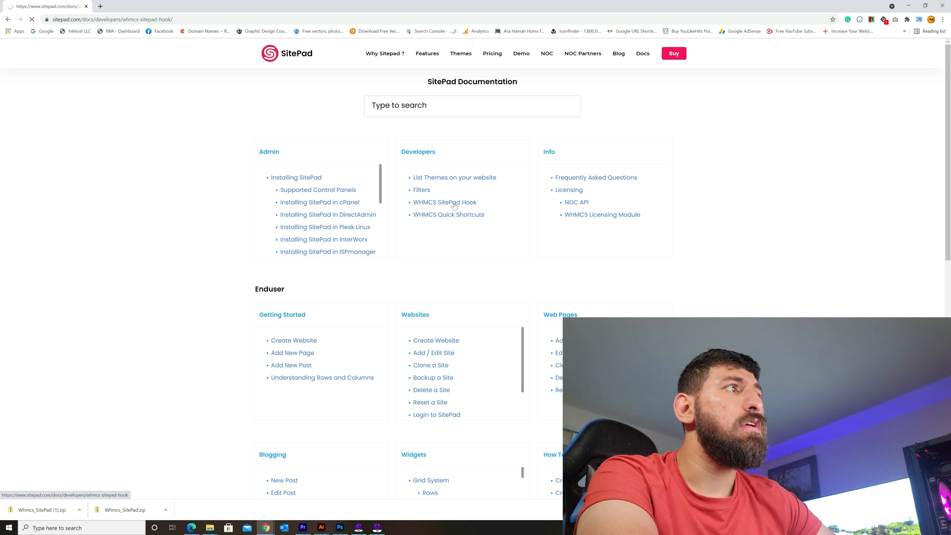
Load the WHMCS SitePad Hook article to read its download and upload instructions
{"action": "left_click", "coordinate": [445, 203]}
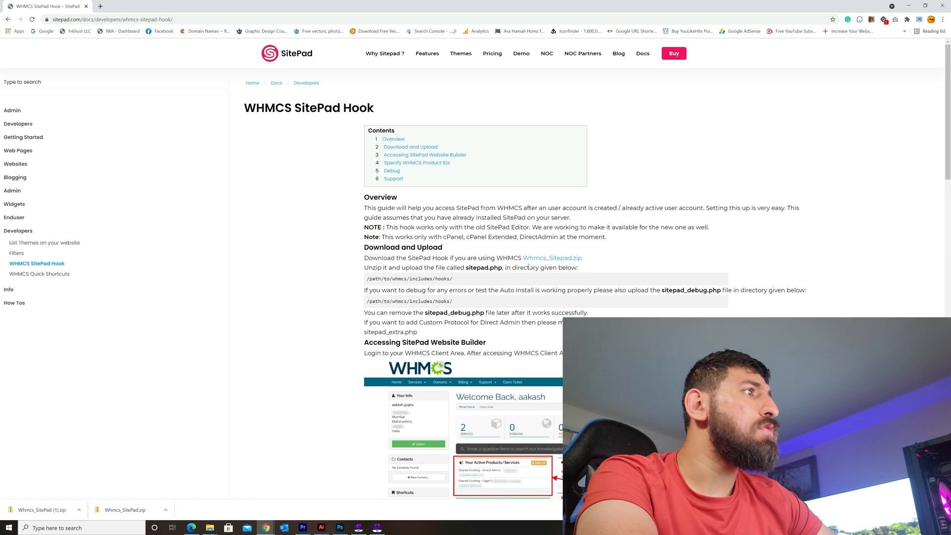
{"action": "mouse_move", "coordinate": [586, 264]}
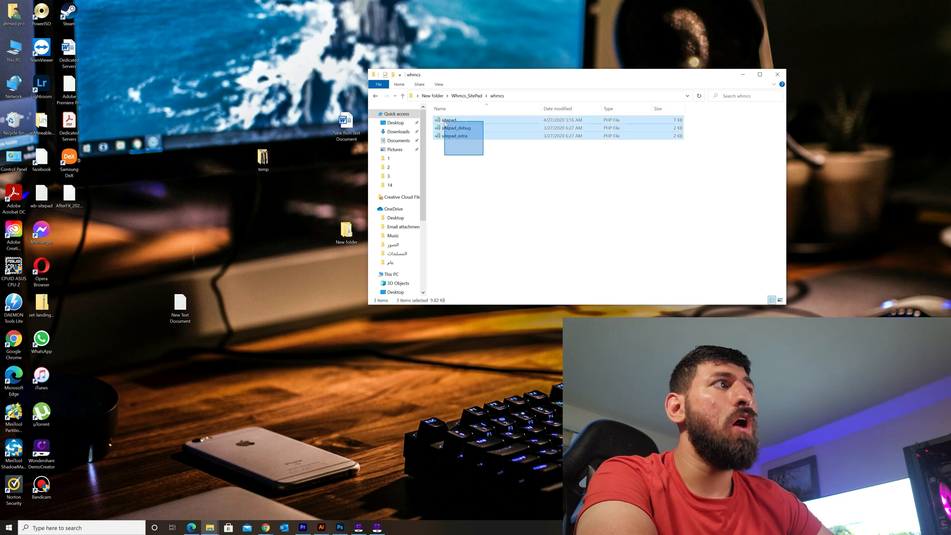
Review the sitepad, sitepad_debug and sitepad_extra files, then return to Chrome
{"action": "left_click", "coordinate": [451, 181]}
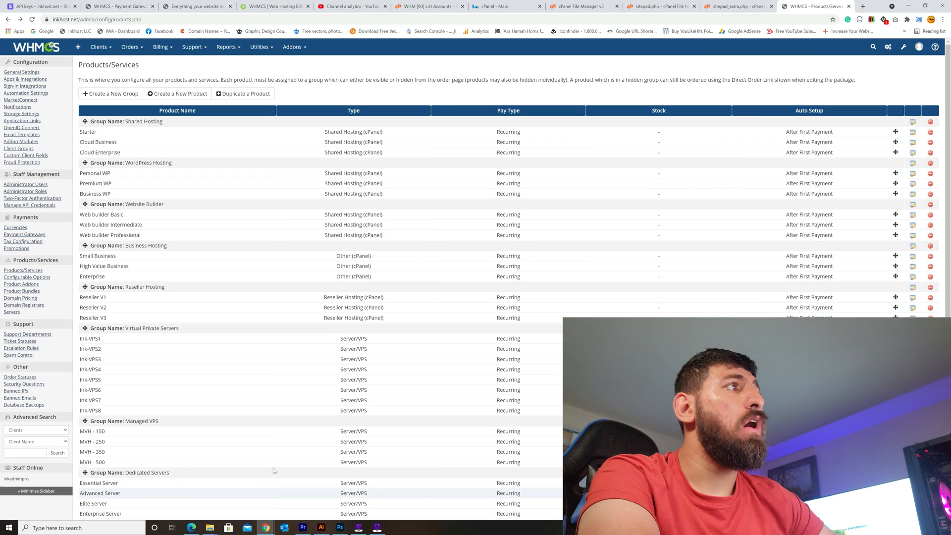
Navigate to includes/hooks and bring up the context menu for sitepad.php
{"action": "left_click", "coordinate": [582, 6]}
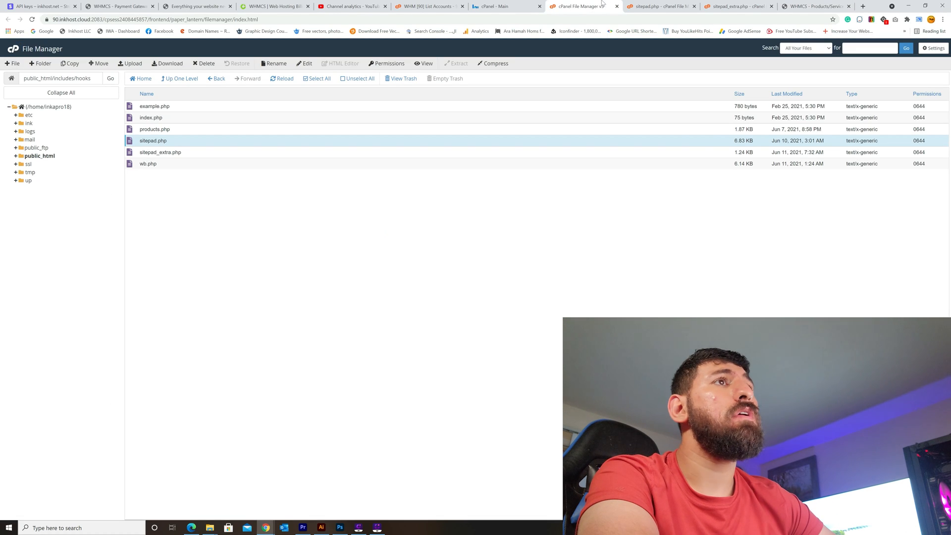
{"action": "left_click", "coordinate": [179, 79]}
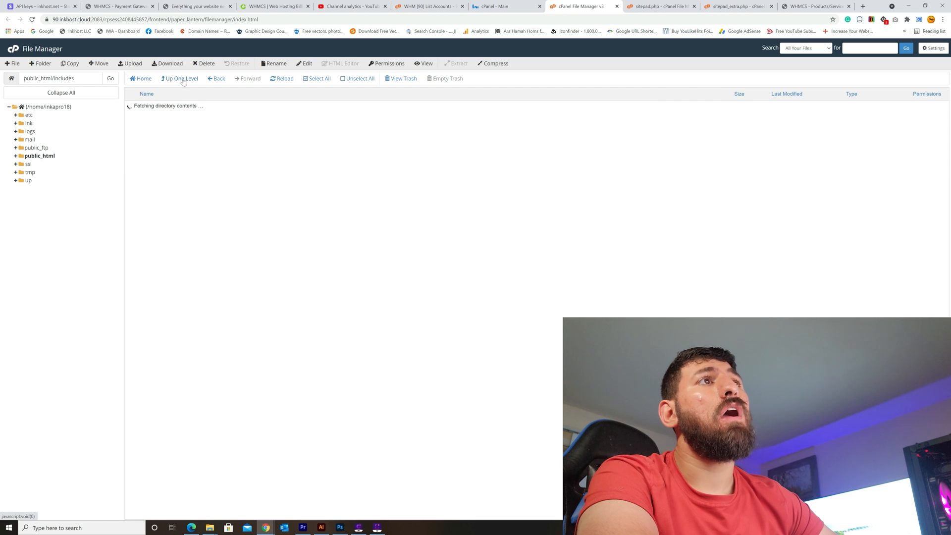
{"action": "left_click", "coordinate": [180, 78]}
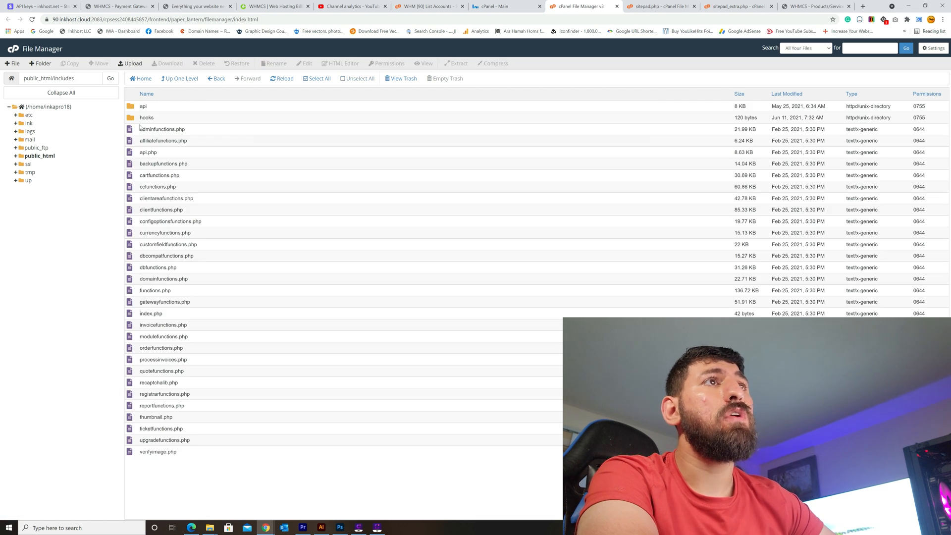
{"action": "double_click", "coordinate": [147, 117]}
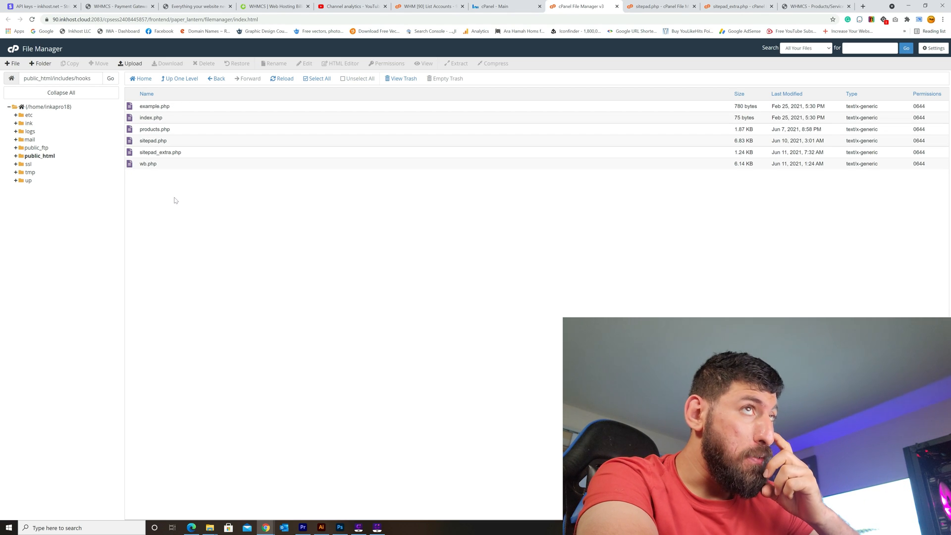
{"action": "mouse_move", "coordinate": [143, 188]}
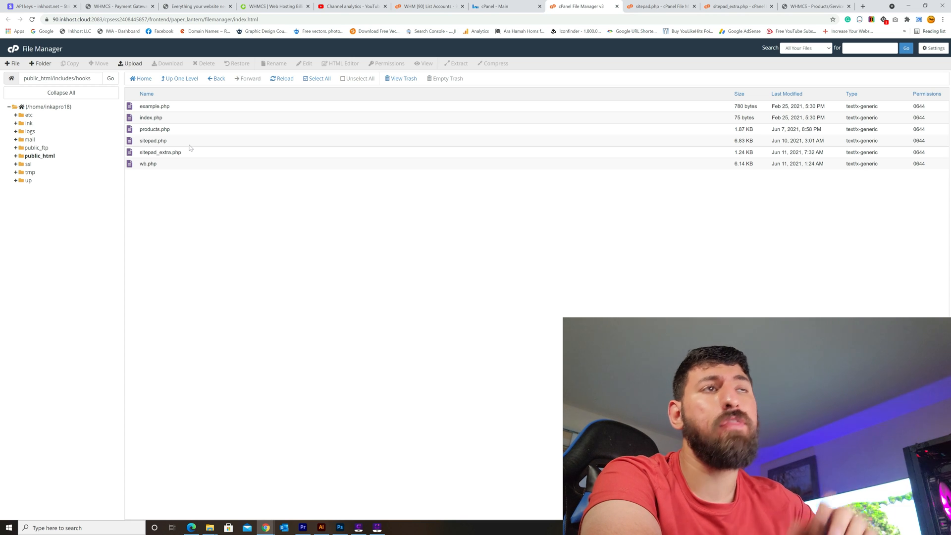
{"action": "left_click", "coordinate": [152, 140]}
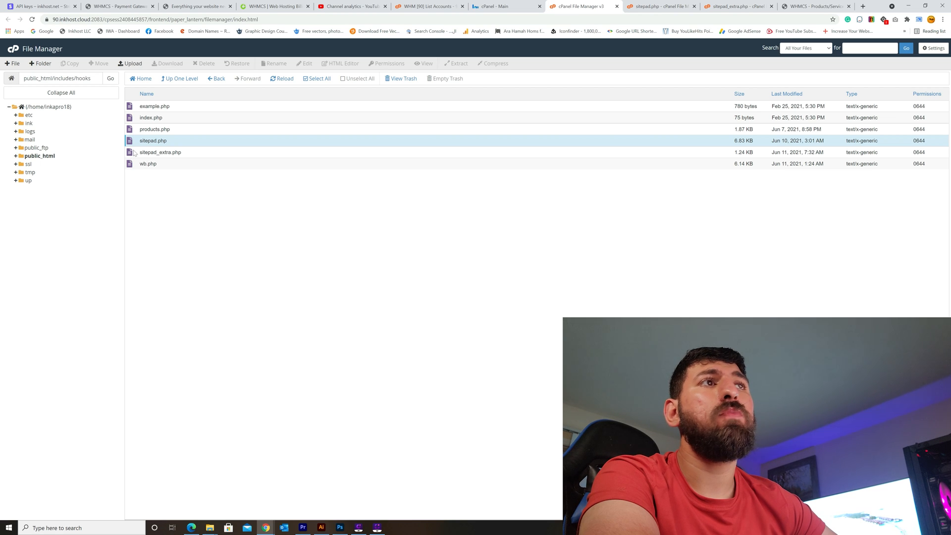
{"action": "right_click", "coordinate": [153, 140]}
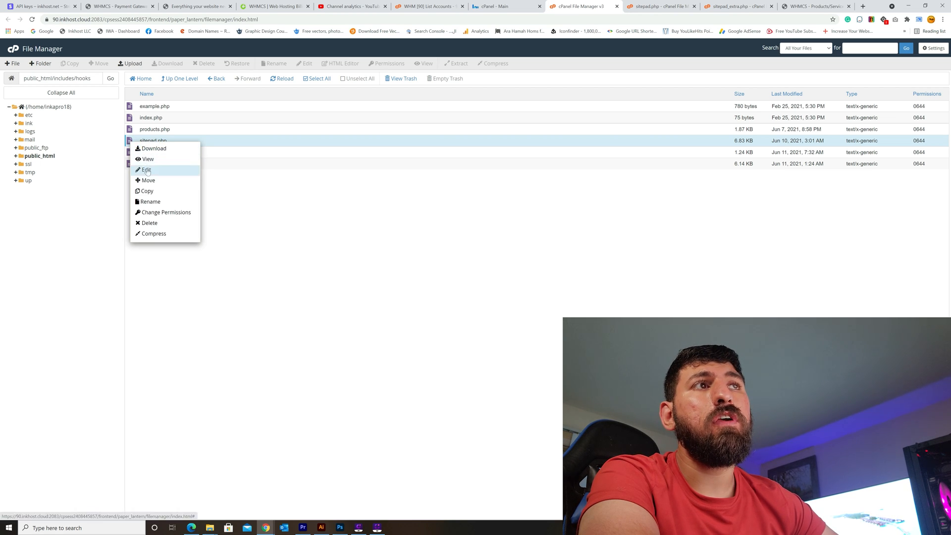
Edit sitepad.php and scroll to the Inkhost Website Builder $newMenu addChild block
{"action": "left_click", "coordinate": [146, 170]}
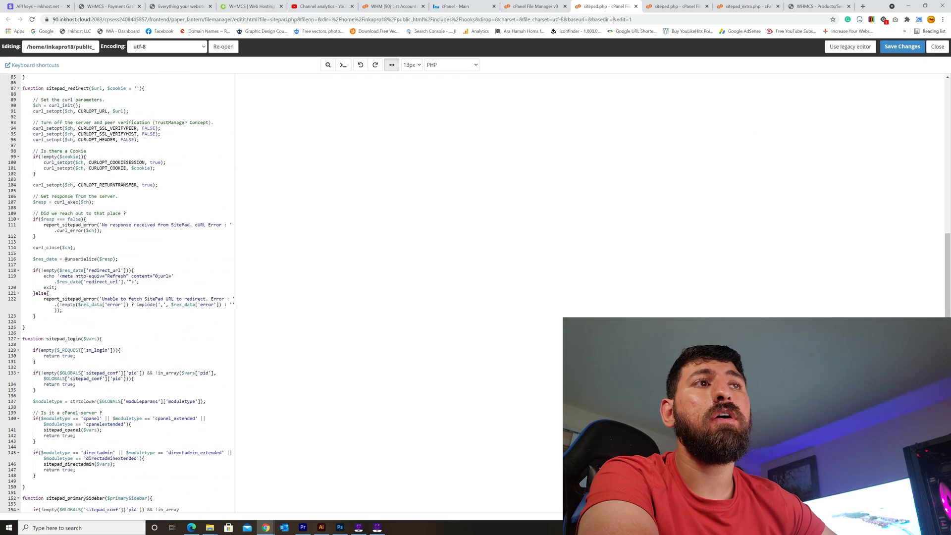
{"action": "scroll", "scroll_direction": "down", "scroll_amount": 3}
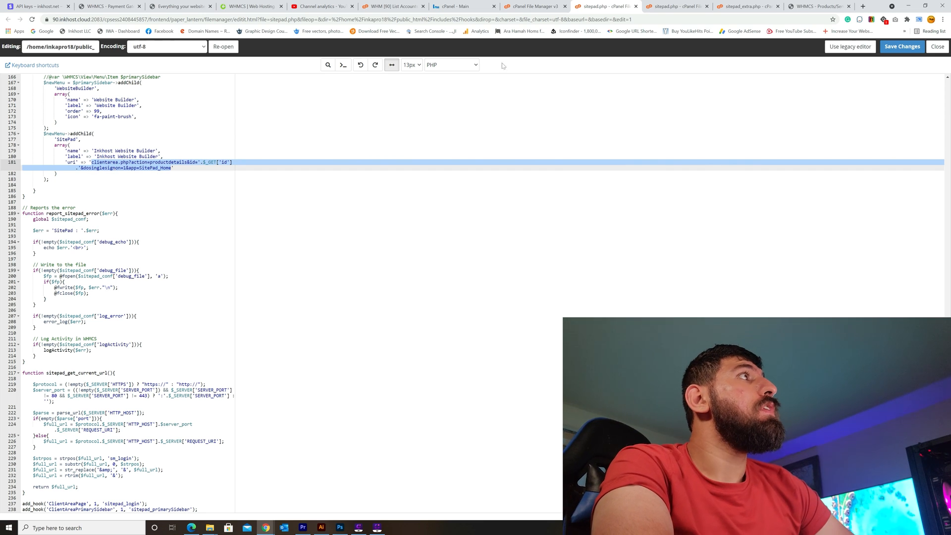
Open sitepad_extra.php in the editor and read its product ID array
{"action": "left_click", "coordinate": [532, 6]}
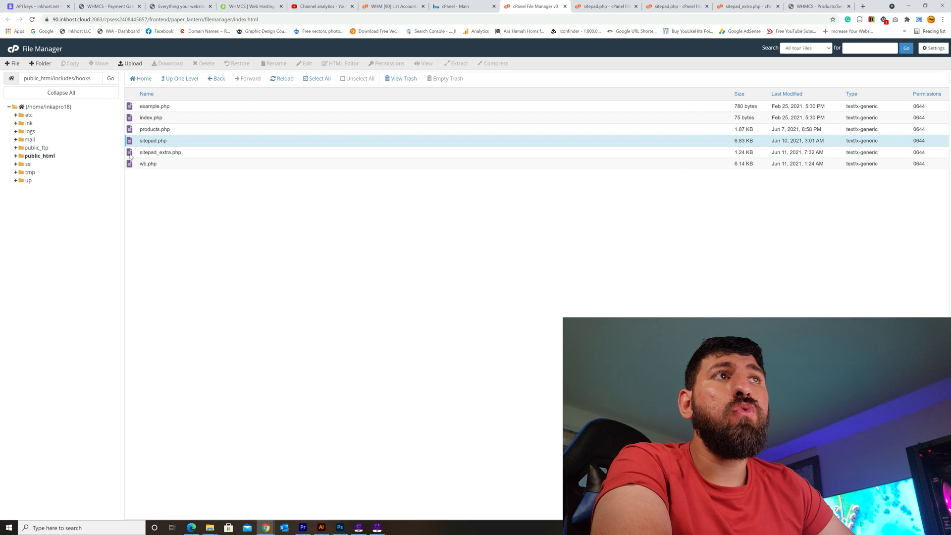
{"action": "right_click", "coordinate": [160, 152]}
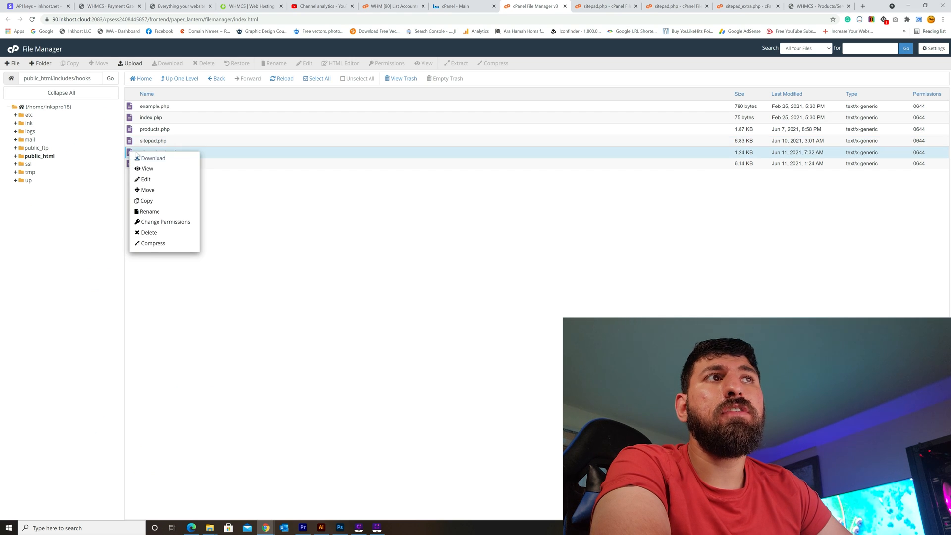
{"action": "left_click", "coordinate": [145, 179]}
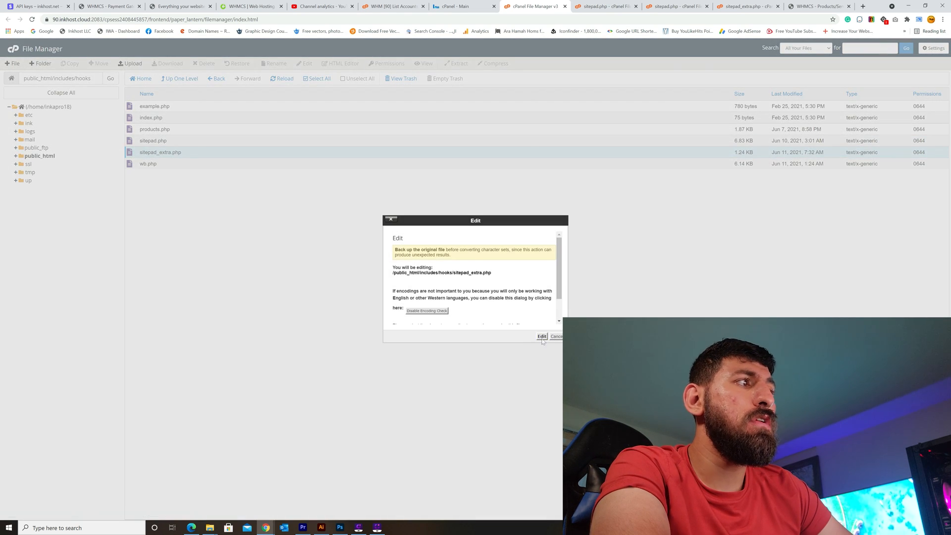
{"action": "left_click", "coordinate": [540, 336]}
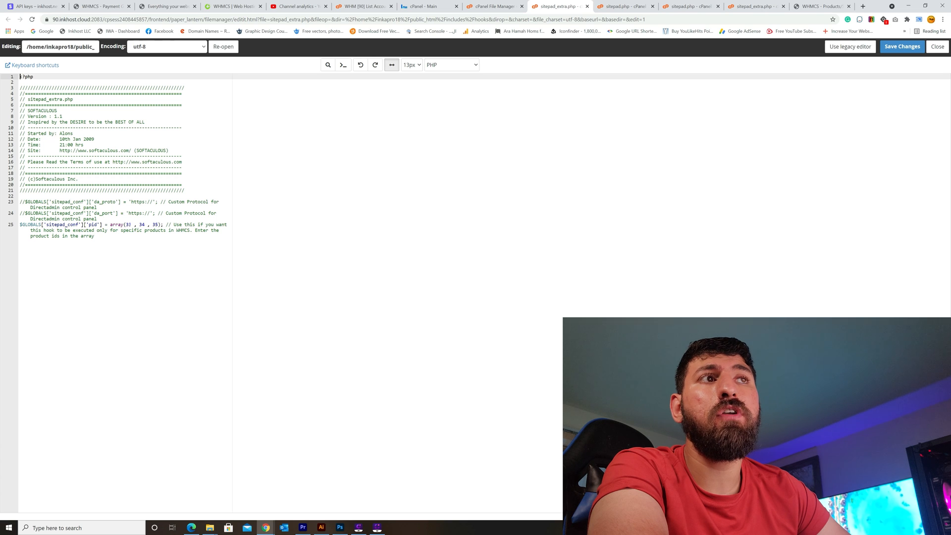
{"action": "left_click", "coordinate": [129, 224]}
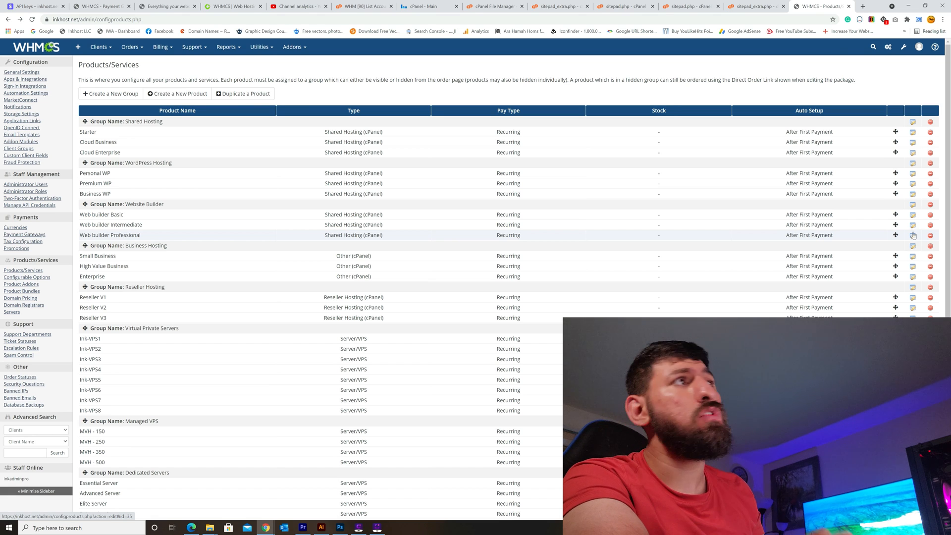
Check the IDs of Web builder Basic, Intermediate and Professional products
{"action": "left_click", "coordinate": [558, 6]}
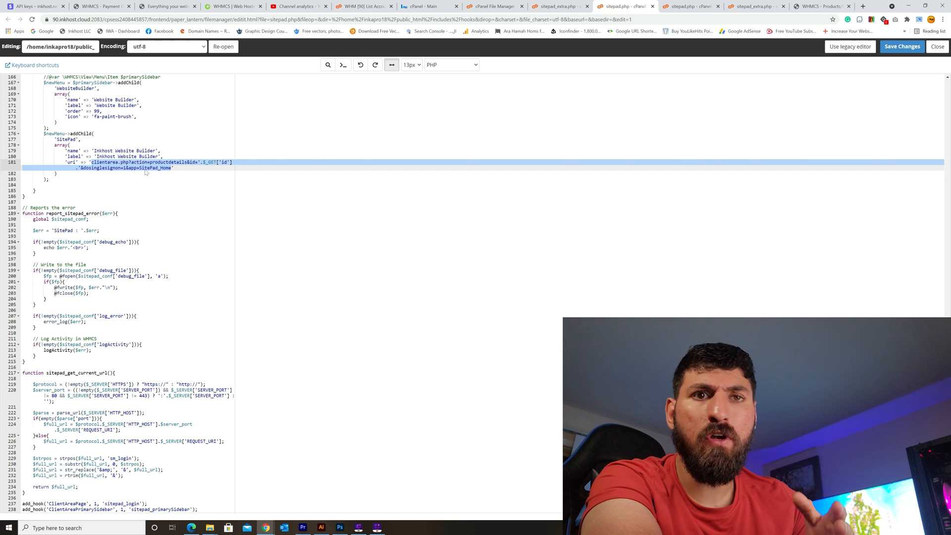
{"action": "mouse_move", "coordinate": [413, 180]}
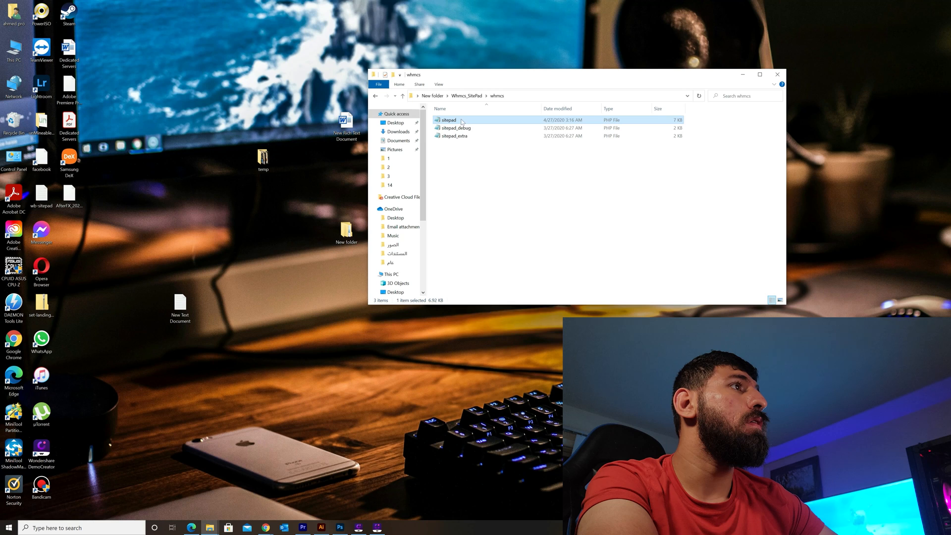
Open the local sitepad file with Adobe Dreamweaver from the whmcs folder
{"action": "right_click", "coordinate": [448, 119]}
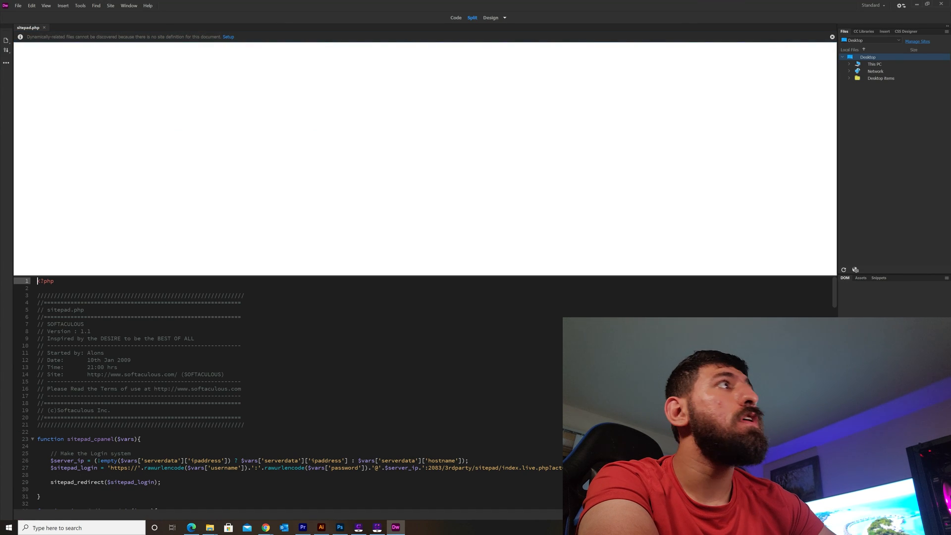
Switch to Code view and select the SitePad menu entry's url line near line 181
{"action": "left_click", "coordinate": [456, 17]}
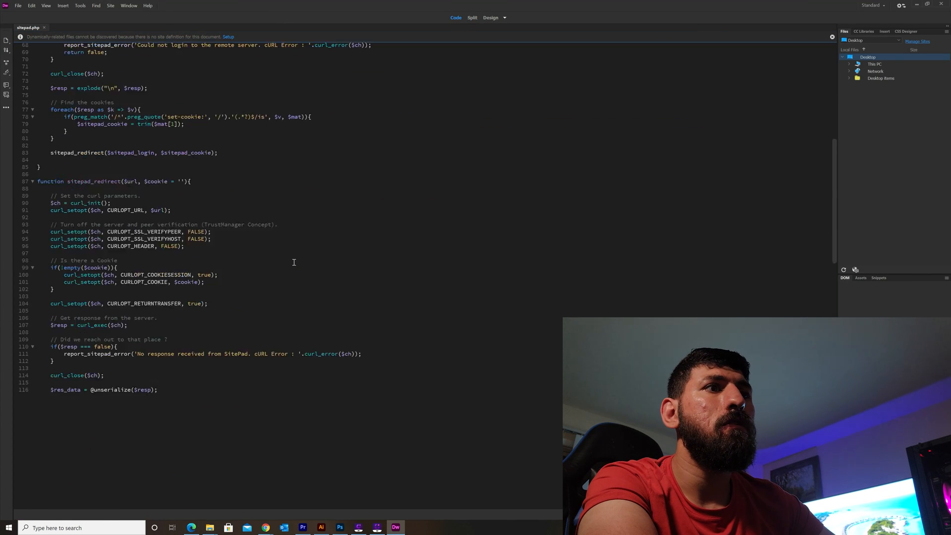
{"action": "scroll", "scroll_direction": "down", "scroll_amount": 3}
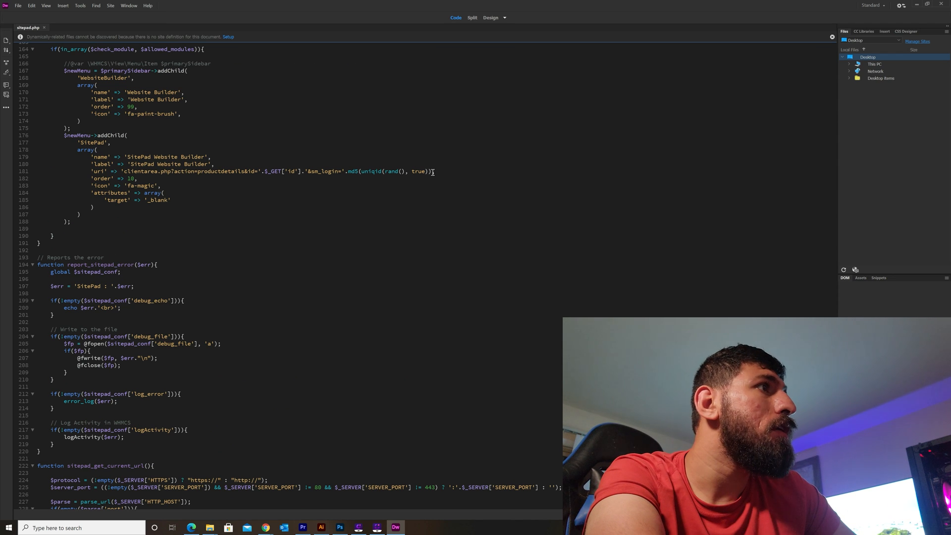
{"action": "left_click_drag", "start_coordinate": [130, 170], "coordinate": [427, 171]}
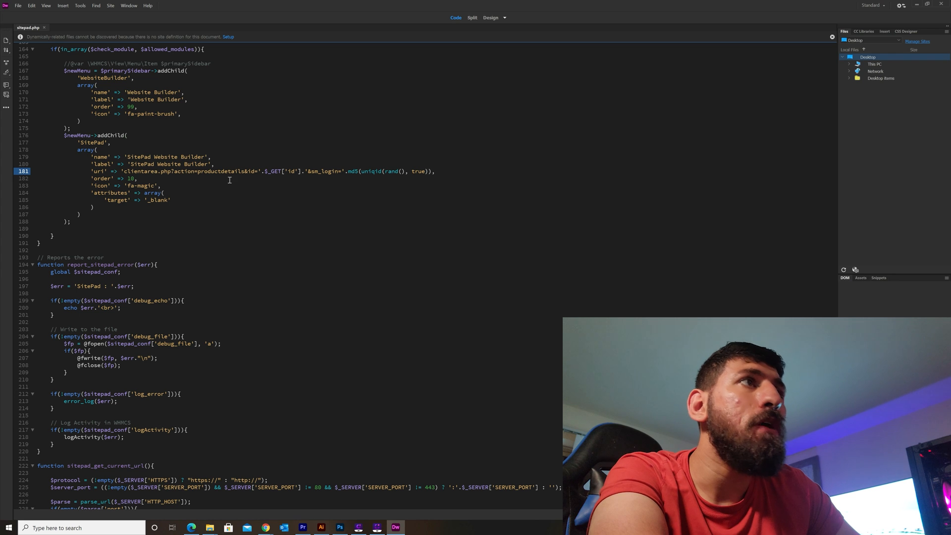
{"action": "mouse_move", "coordinate": [250, 198]}
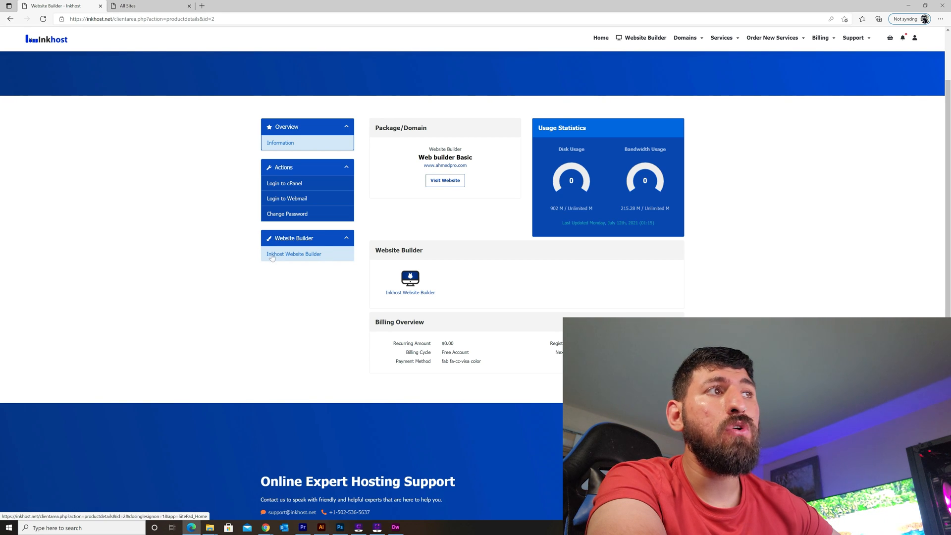
Check the Inkhost Website Builder link, then copy the server's single sign-on url line
{"action": "left_click", "coordinate": [294, 254]}
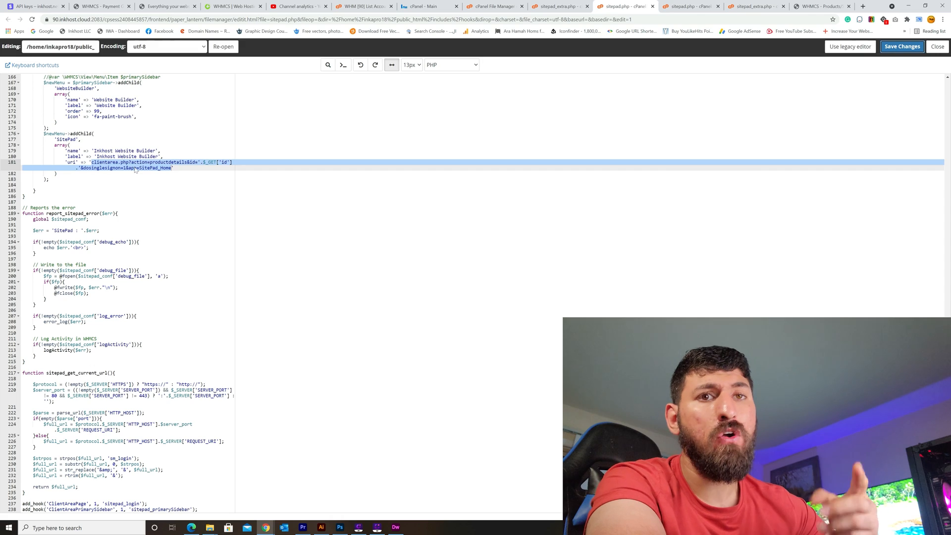
{"action": "right_click", "coordinate": [135, 171]}
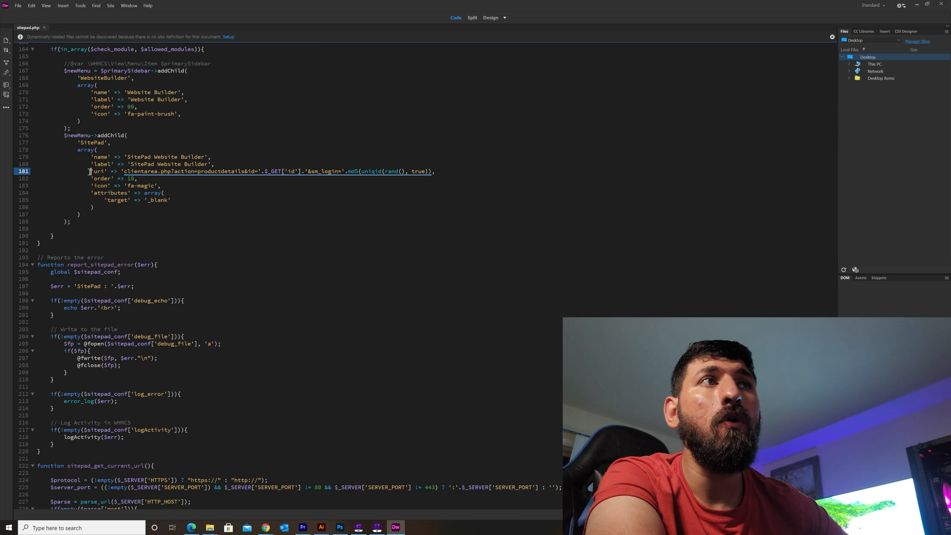
Select the SitePad Website Builder url line in sitepad.php to copy it
{"action": "left_click_drag", "start_coordinate": [88, 171], "coordinate": [152, 193]}
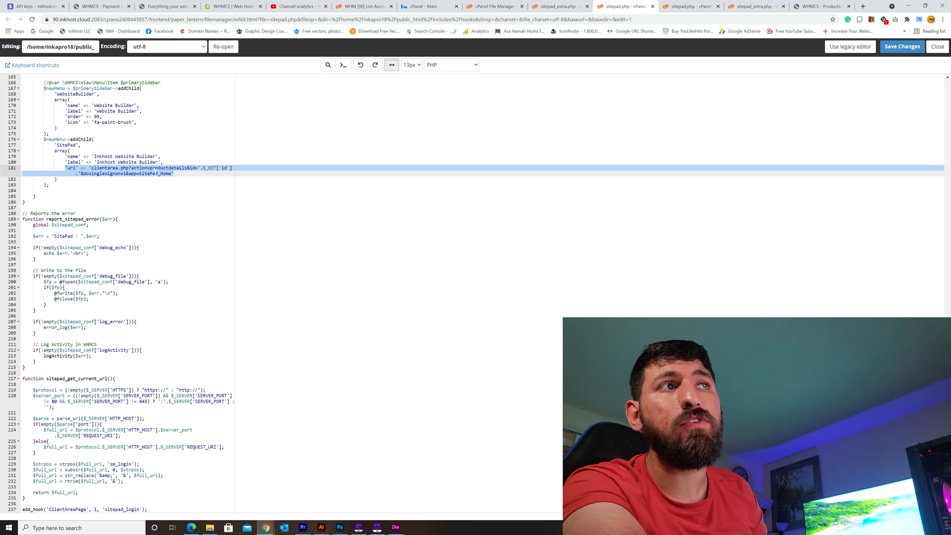
Save the sitepad.php hook with the Inkhost Website Builder single sign-on link
{"action": "left_click", "coordinate": [902, 46]}
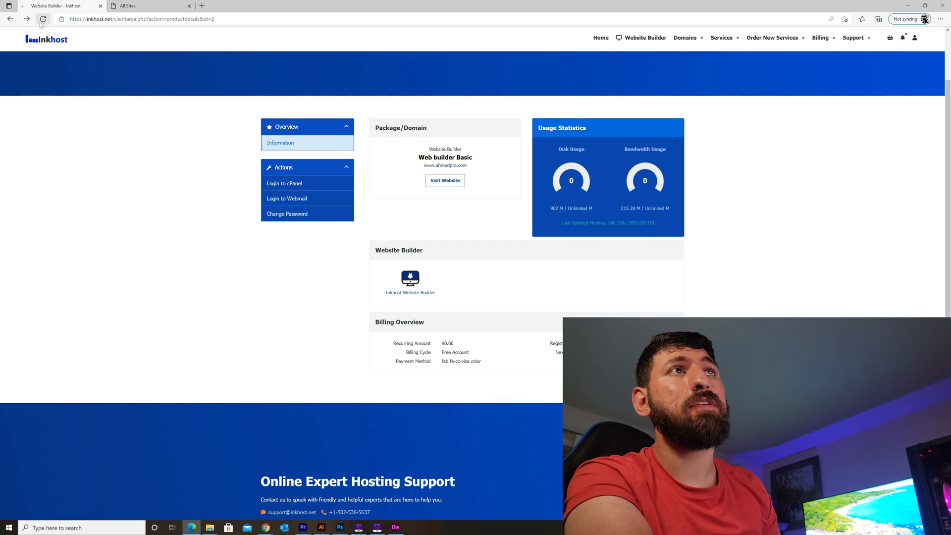
Reload the product page and launch Inkhost Website Builder from the sidebar
{"action": "left_click", "coordinate": [306, 238]}
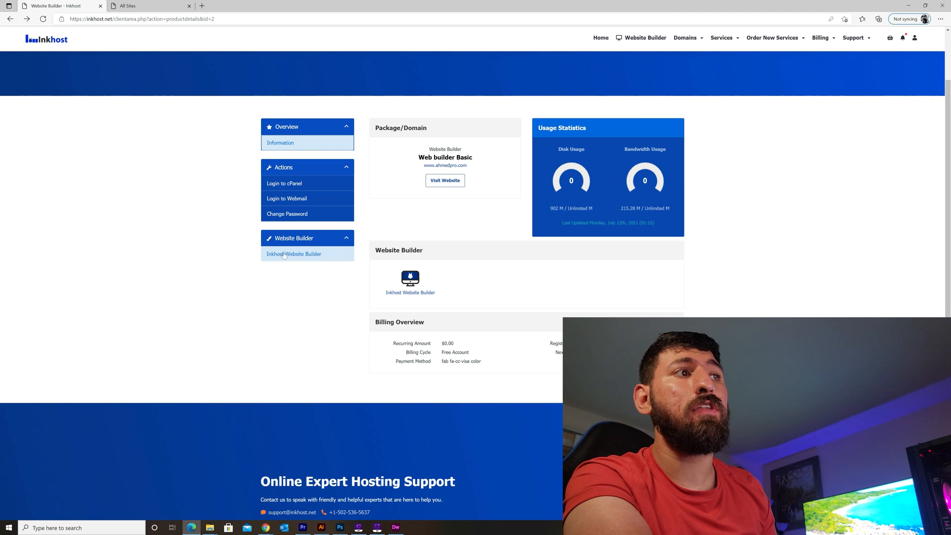
{"action": "left_click", "coordinate": [294, 254]}
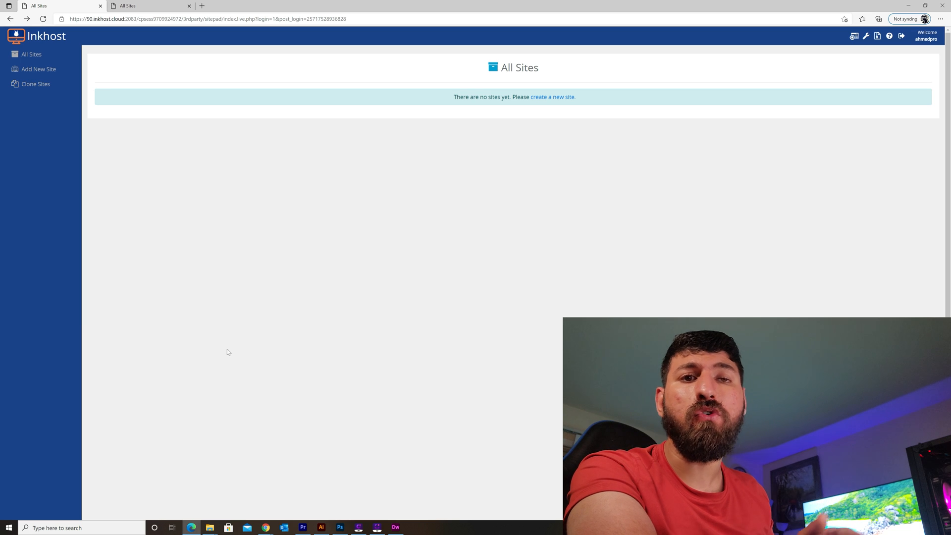
{"action": "mouse_move", "coordinate": [121, 110]}
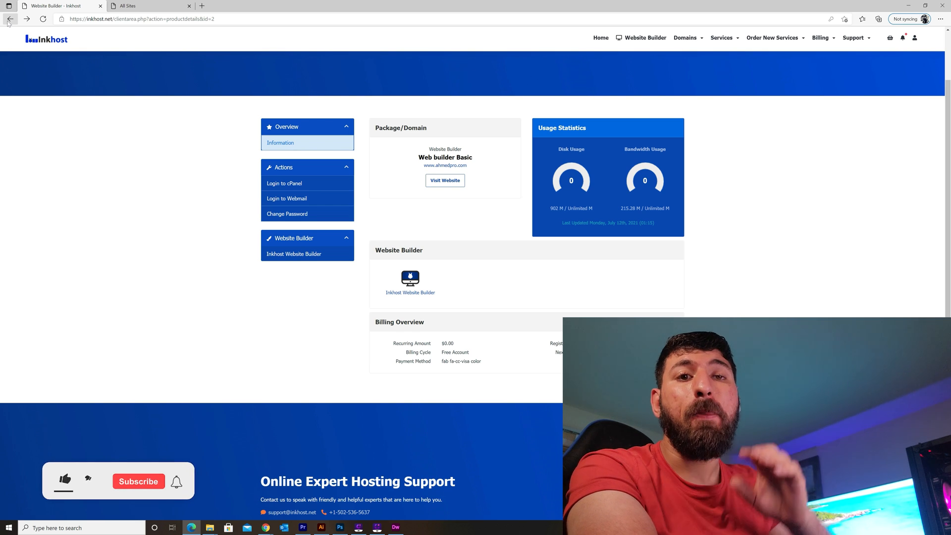
{"action": "left_click", "coordinate": [65, 479]}
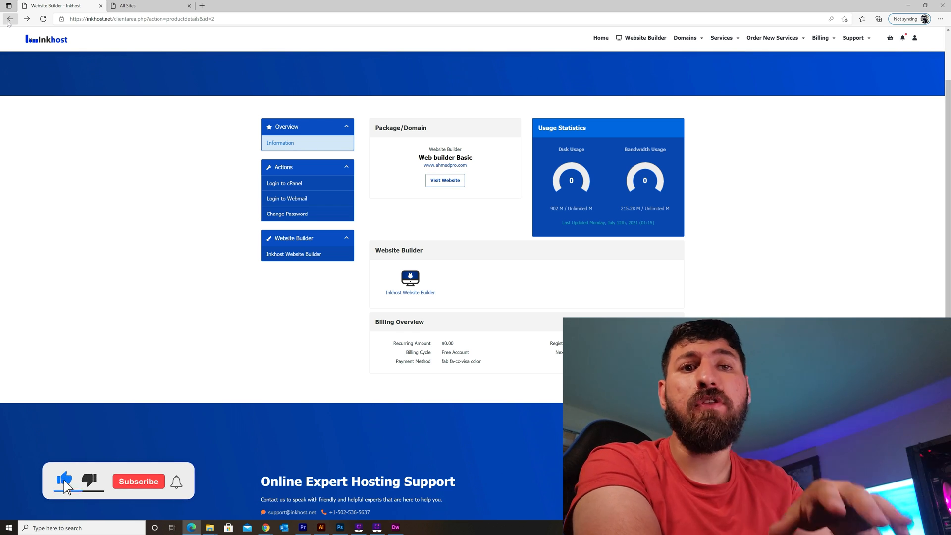
{"action": "left_click", "coordinate": [138, 481]}
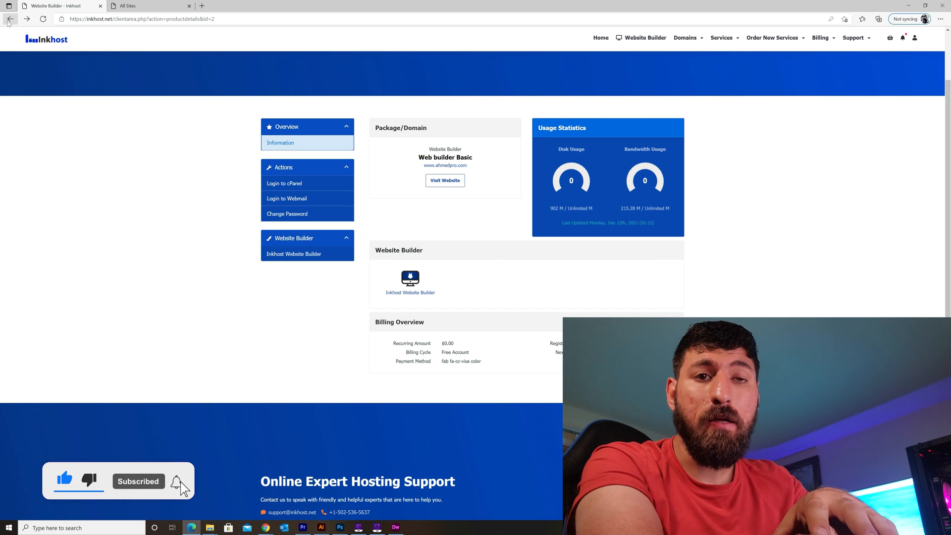